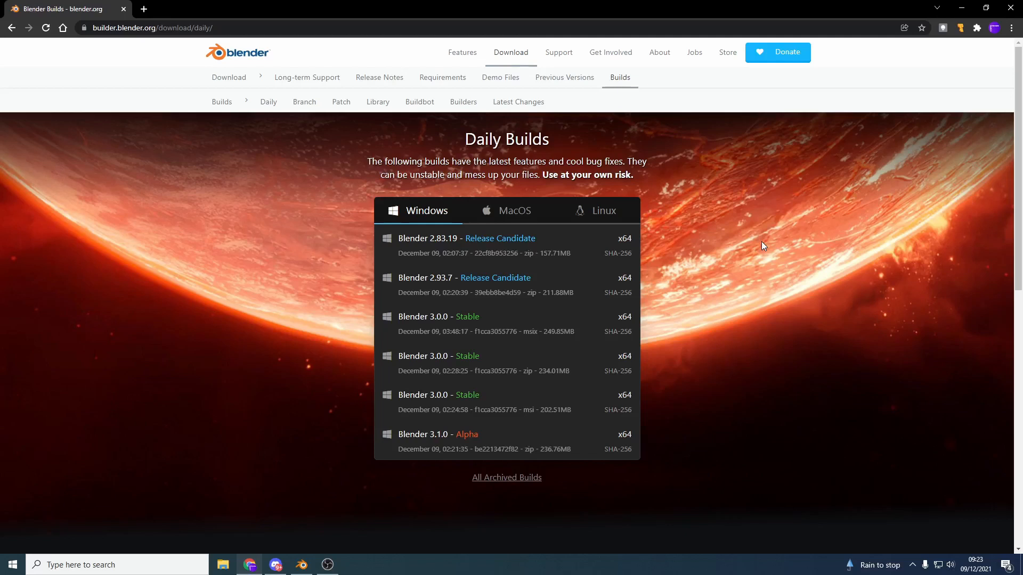
- Bring the Blender window to the front from the Chrome daily builds page
click(301, 564)
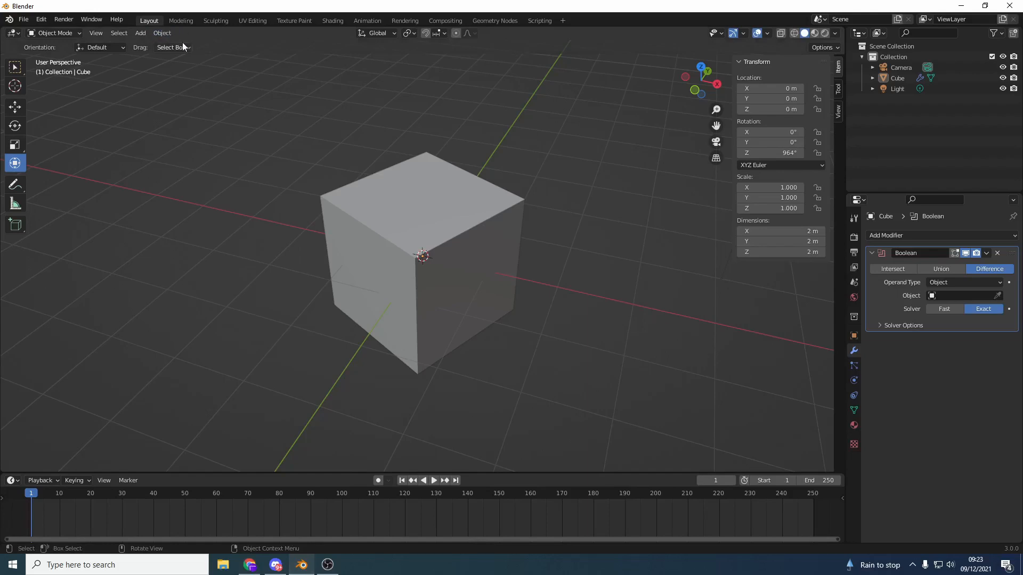
mouse_move(245, 83)
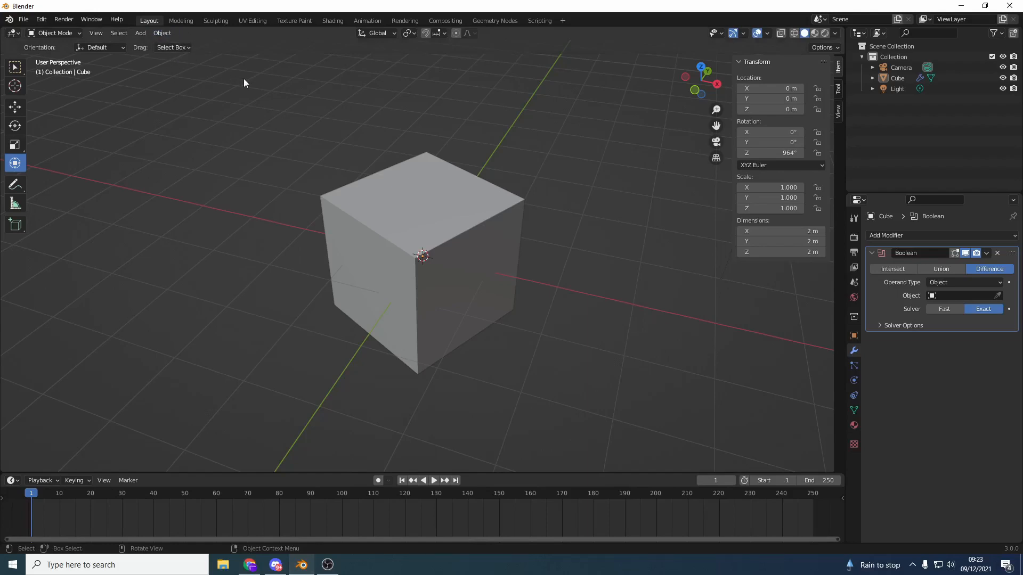
mouse_move(388, 53)
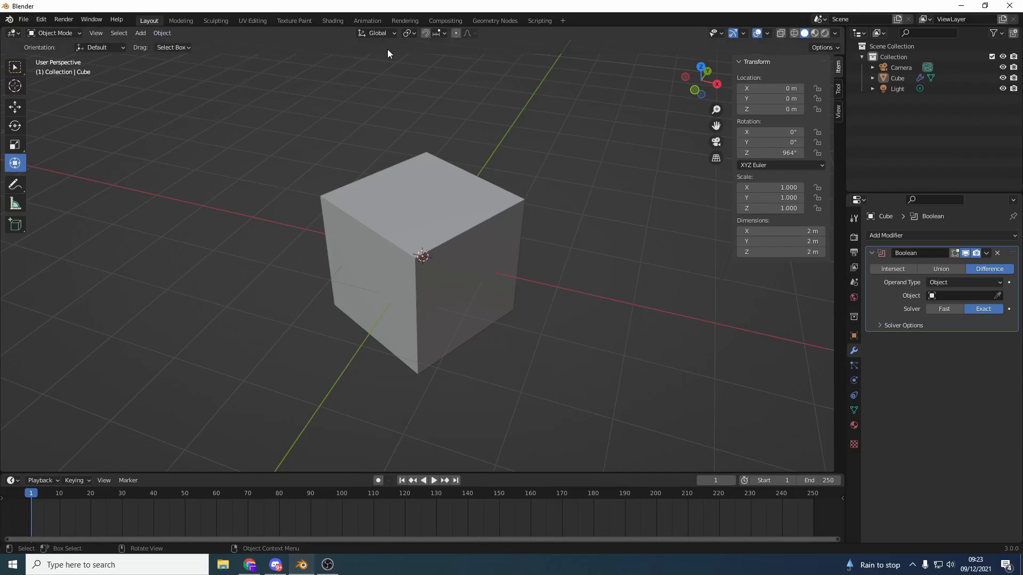
mouse_move(668, 469)
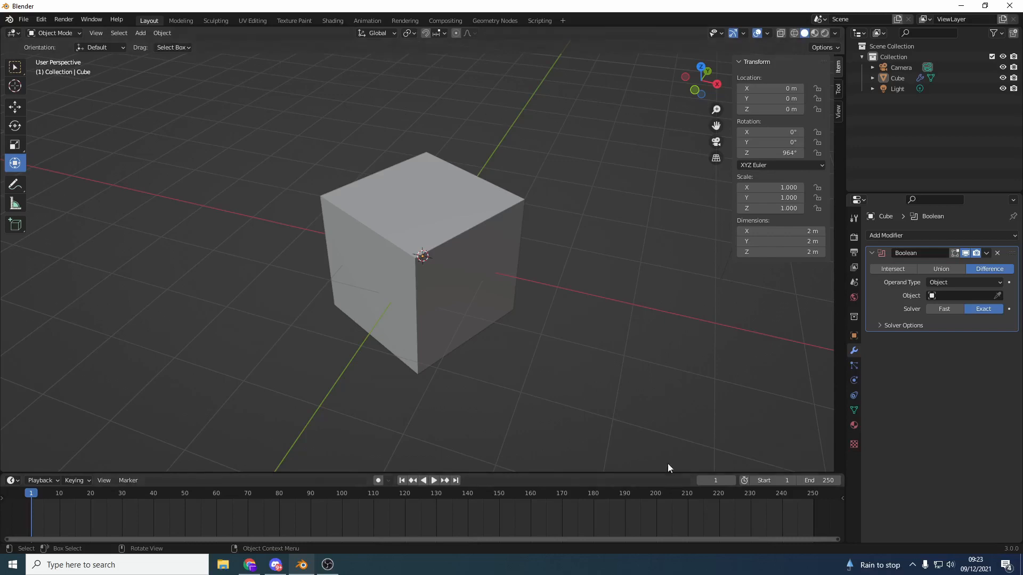
mouse_move(319, 57)
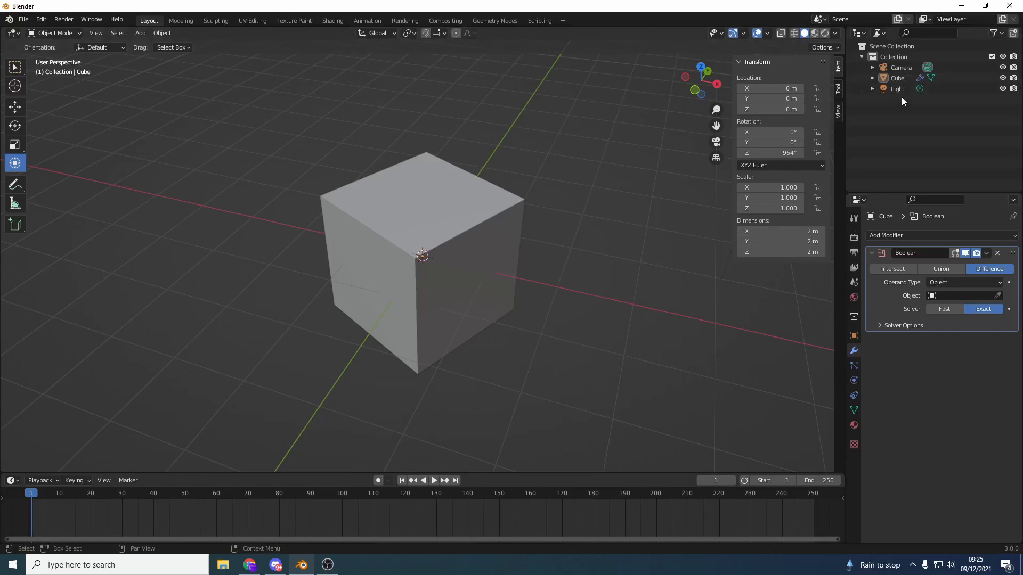
mouse_move(899, 98)
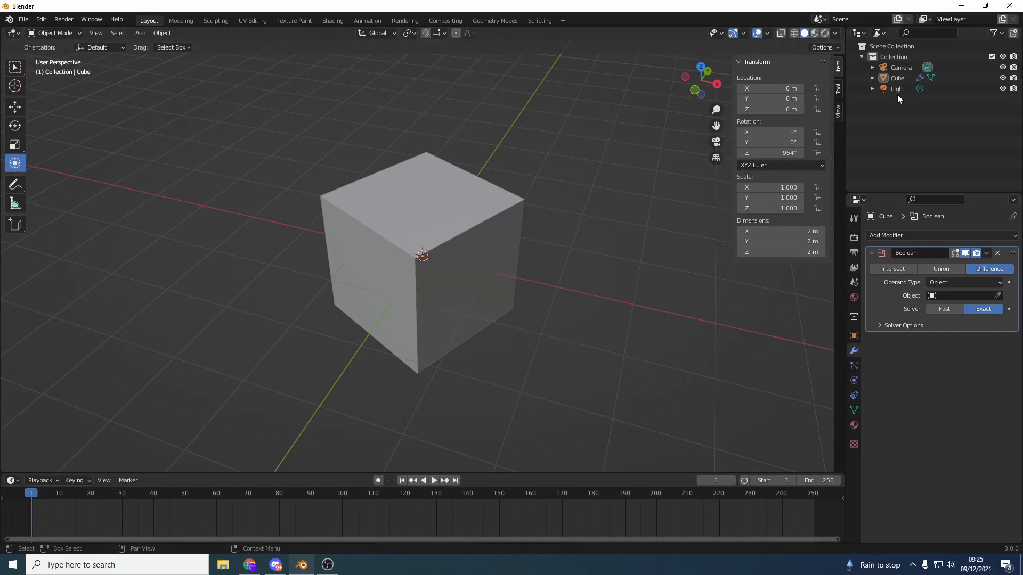